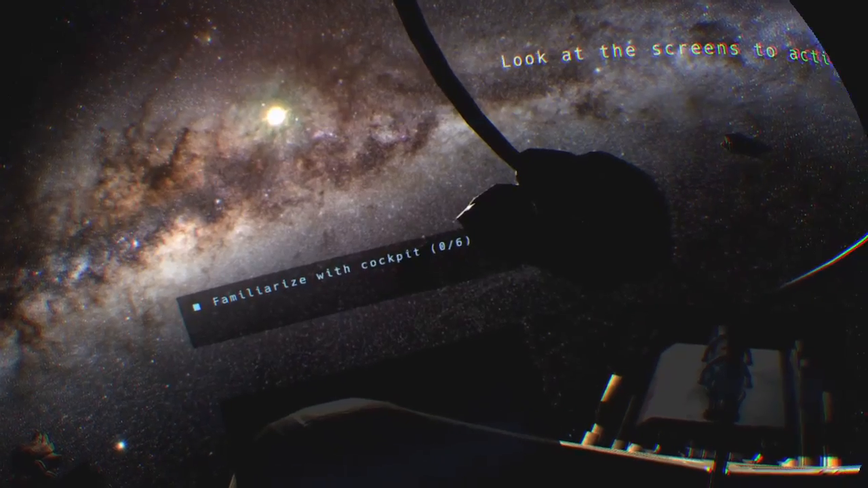
mouse_move(434, 244)
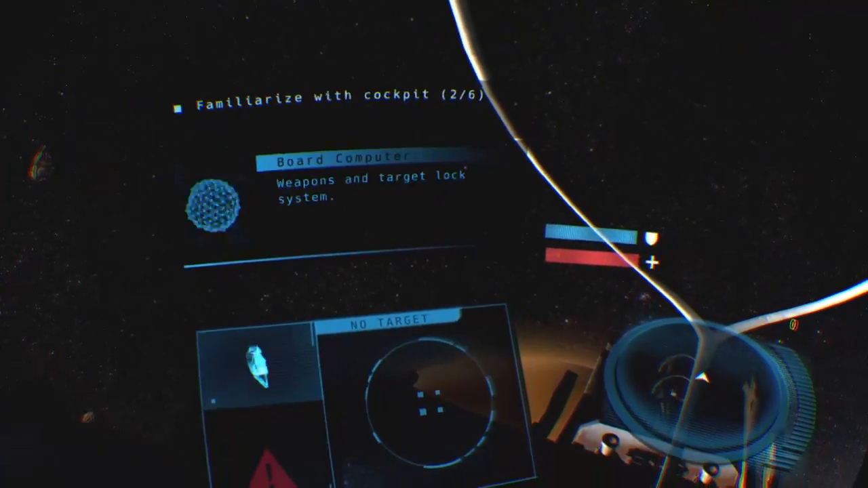
mouse_move(434, 244)
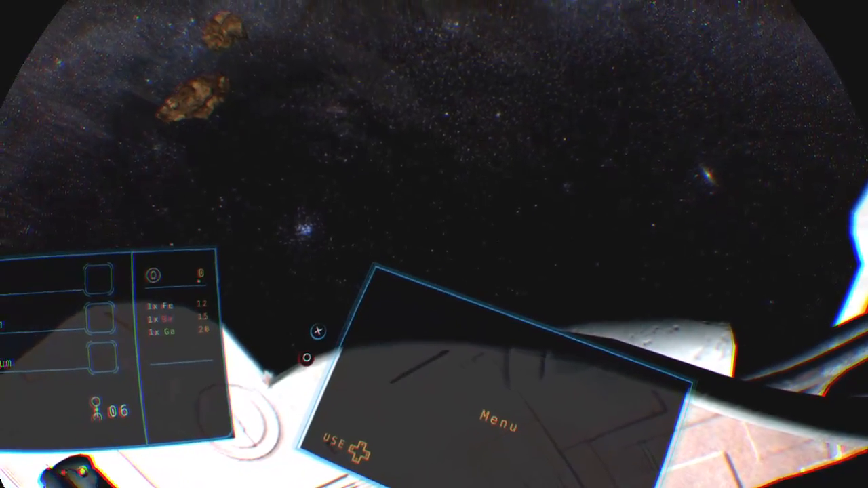
Step: Glance toward the Menu screen and cargo panel, clearing familiarization for 'Investigate accident' (asteroid field, 5.9k)
left_click(498, 426)
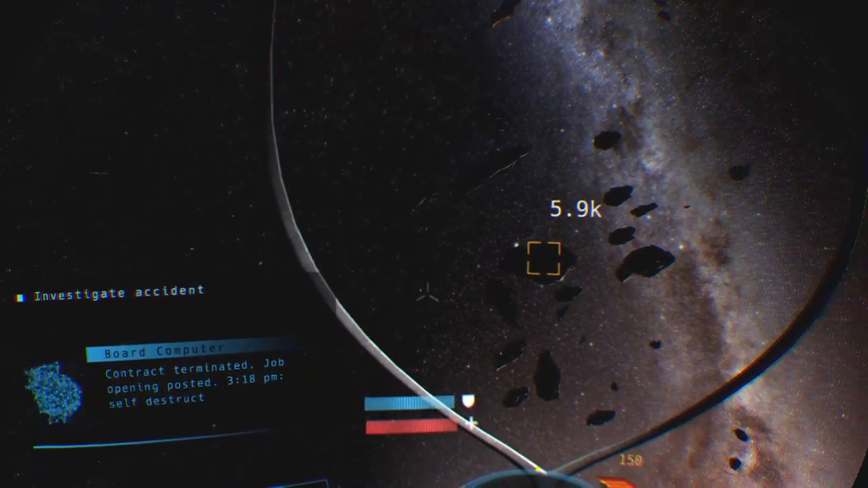
mouse_move(434, 244)
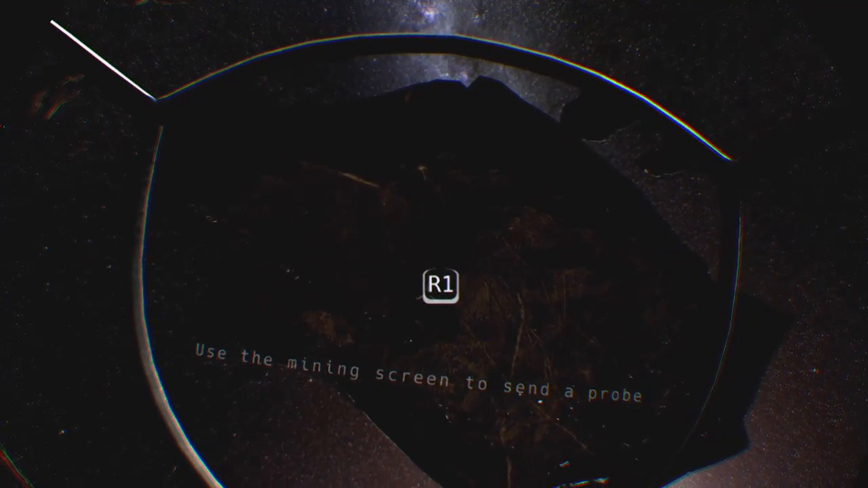
key("R1")
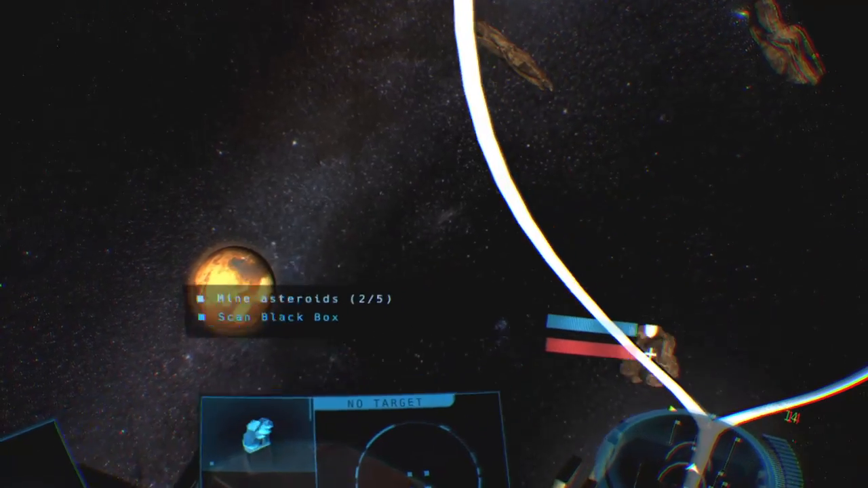
mouse_move(434, 244)
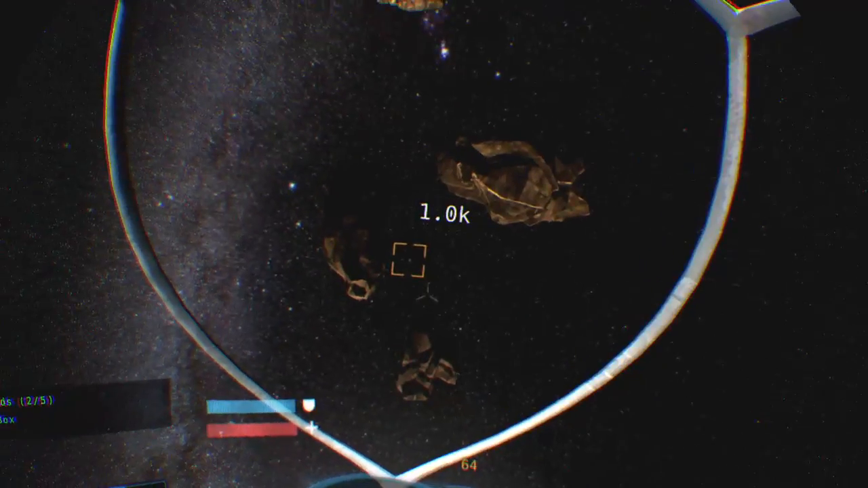
mouse_move(434, 244)
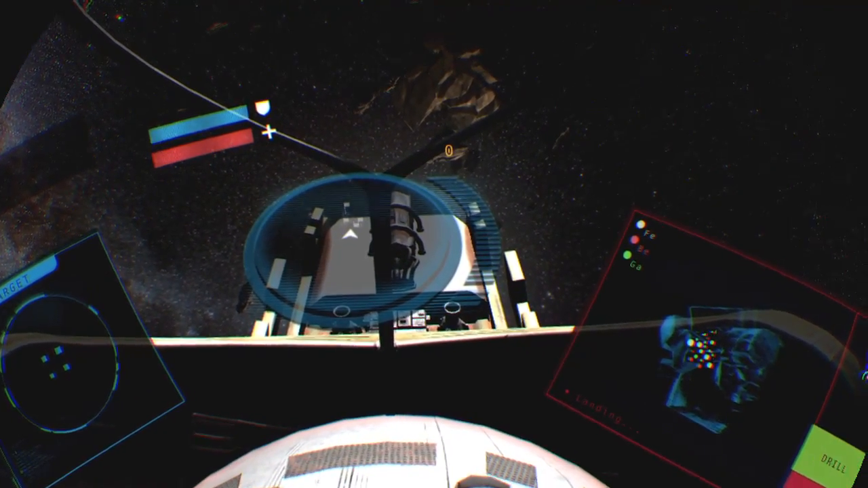
mouse_move(434, 244)
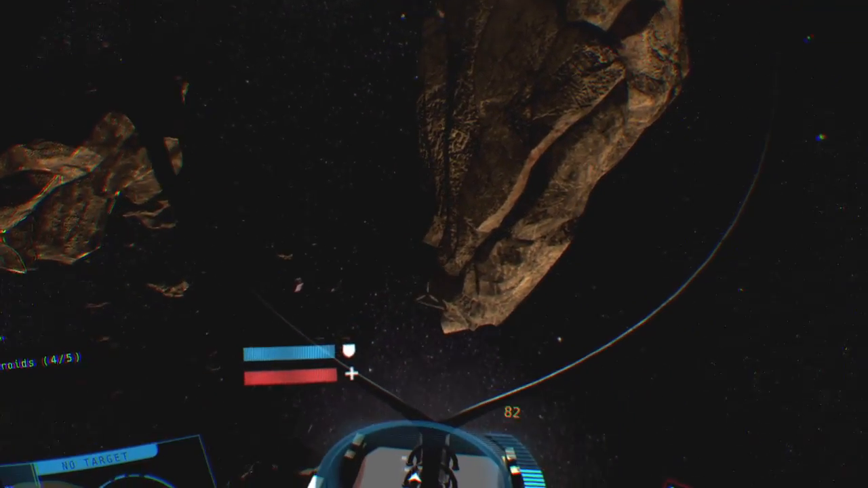